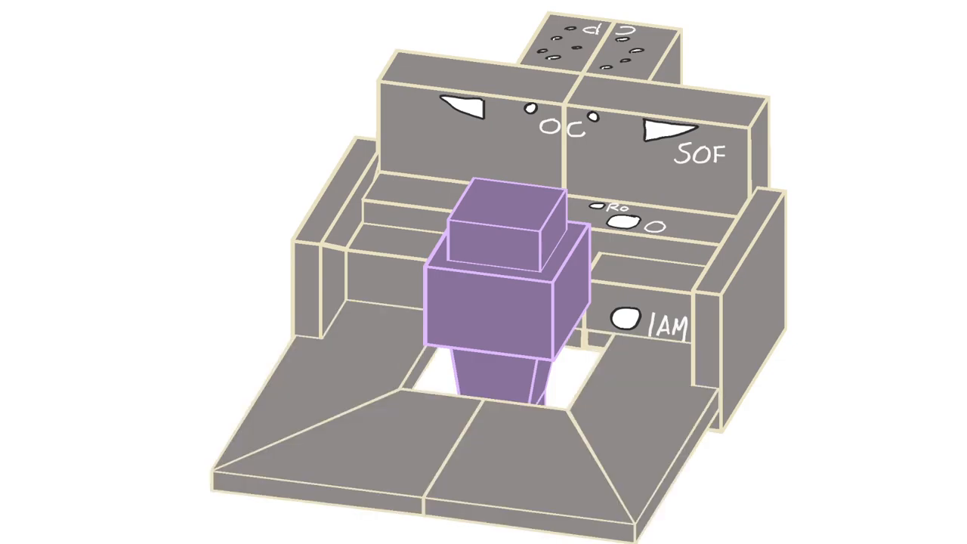
{"action": "mouse_move", "coordinate": [583, 429]}
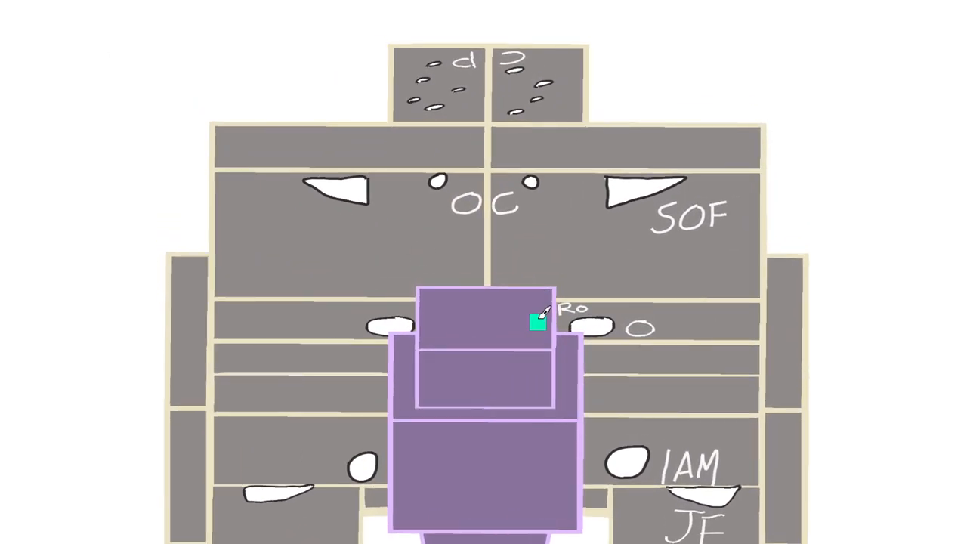
Step: Orbit the skull-base model to an angled view of the OC and SOF openings
{"action": "left_click_drag", "start_coordinate": [537, 323], "coordinate": [544, 55]}
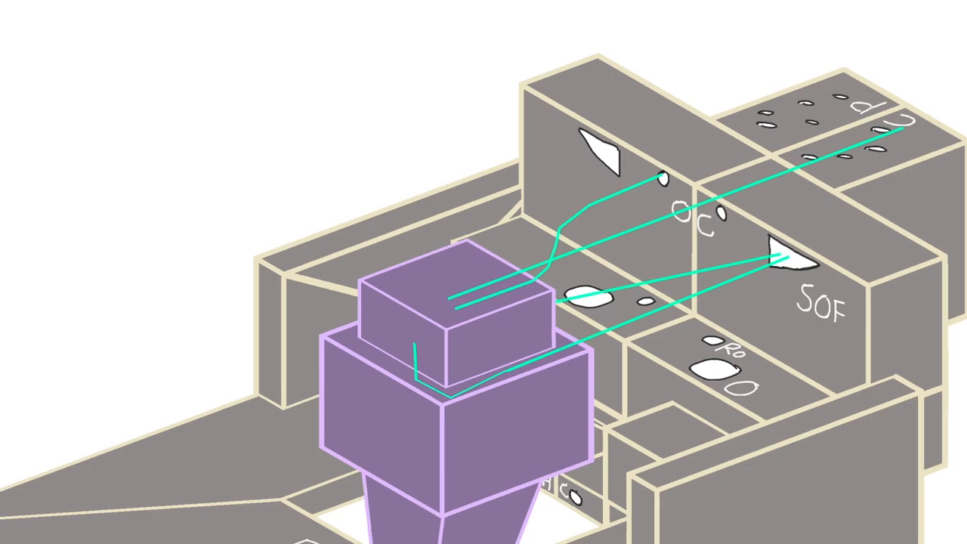
{"action": "mouse_move", "coordinate": [593, 360]}
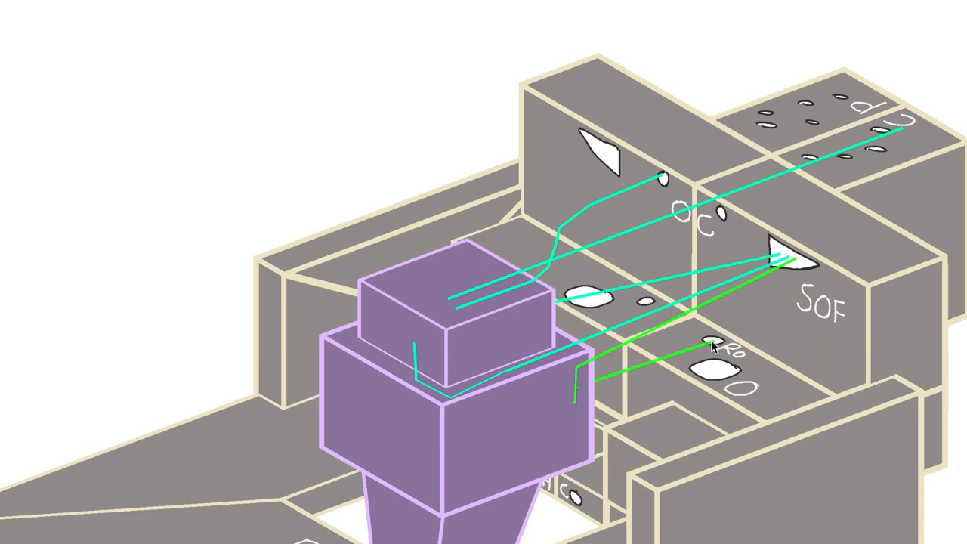
{"action": "mouse_move", "coordinate": [589, 398]}
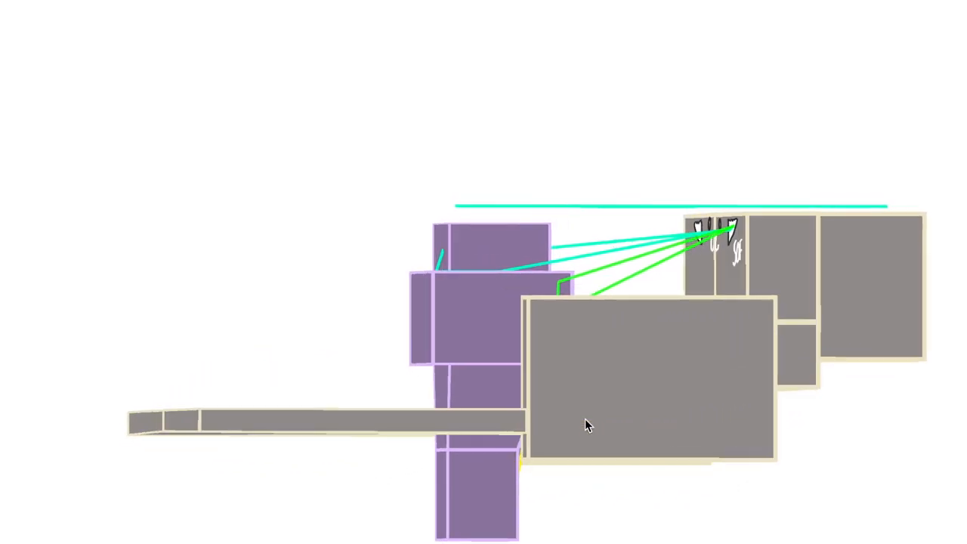
Step: Orbit the model back to a perspective view of the foramen outlines and nerve lines
{"action": "left_click_drag", "start_coordinate": [590, 423], "coordinate": [635, 310]}
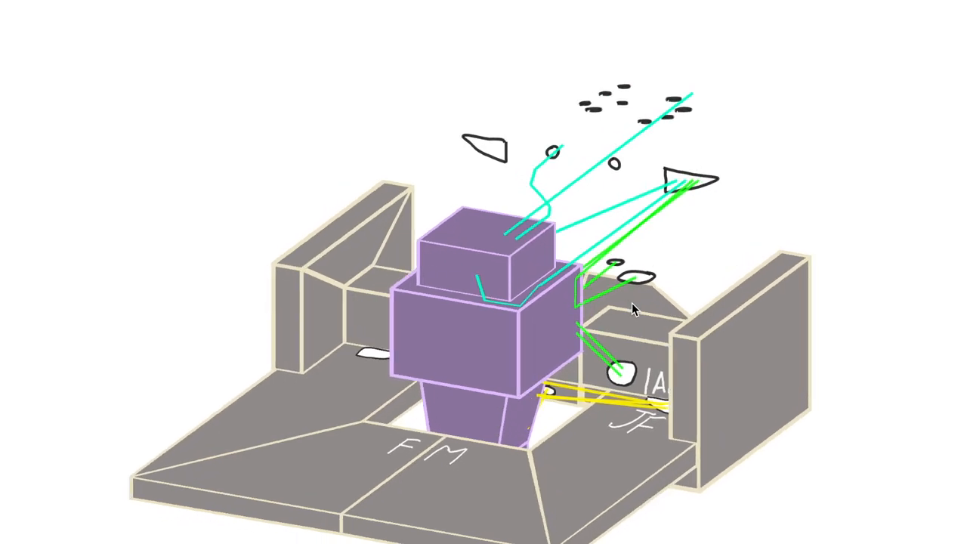